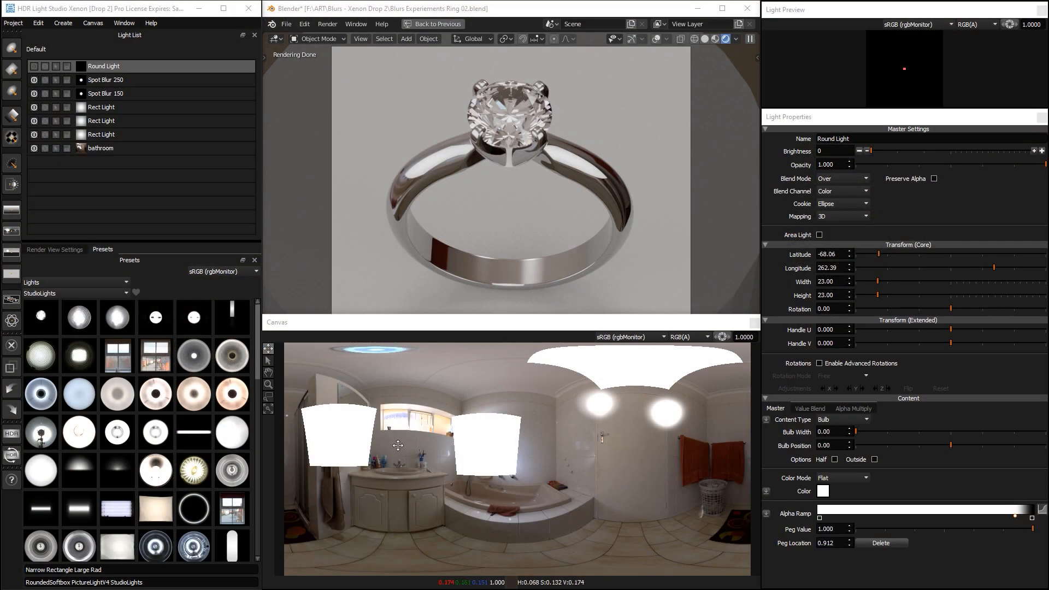
Step: Merge the spot, rect and bathroom lights into one Composite Light, leaving Round Light separate
{"action": "left_click", "coordinate": [45, 148]}
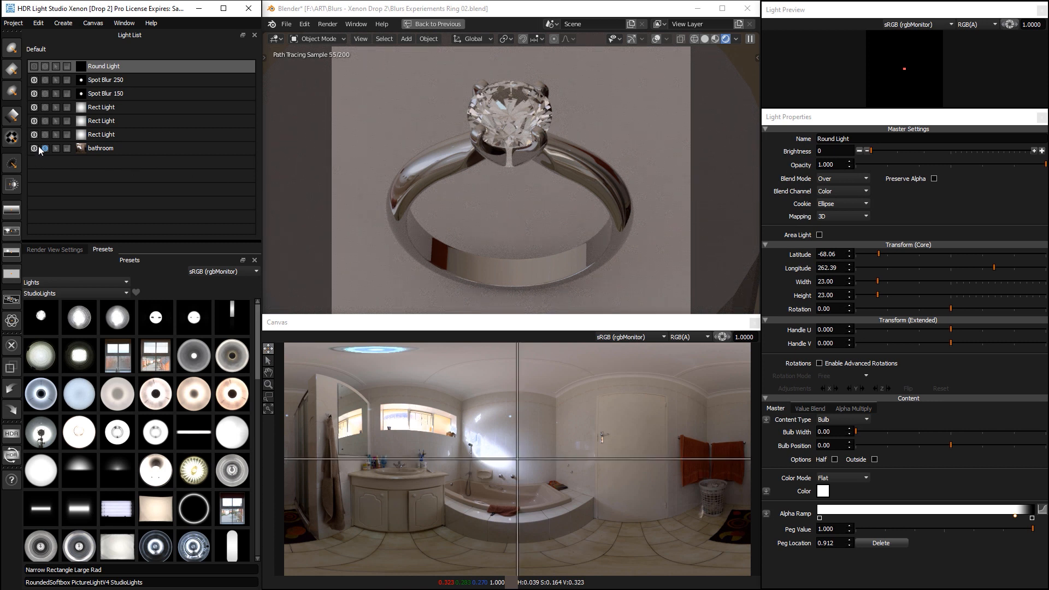
{"action": "left_click", "coordinate": [47, 148]}
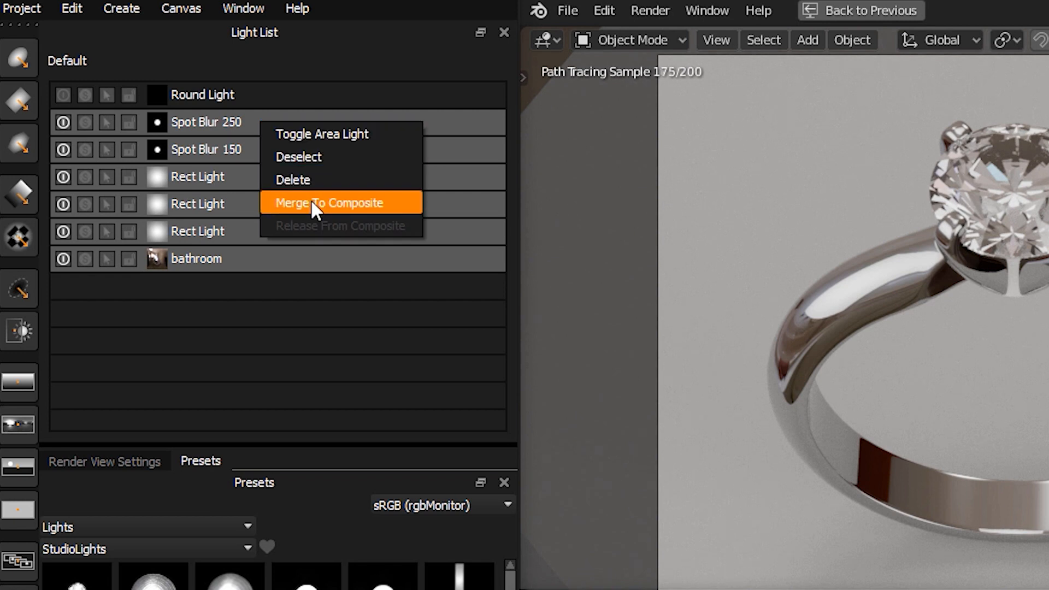
{"action": "left_click", "coordinate": [325, 202]}
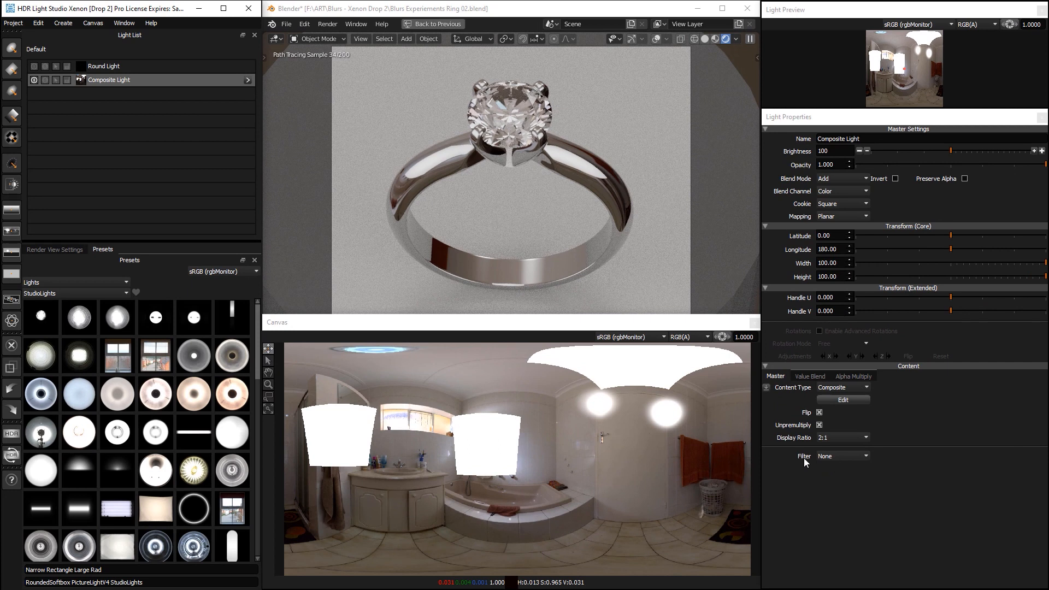
{"action": "mouse_move", "coordinate": [792, 439]}
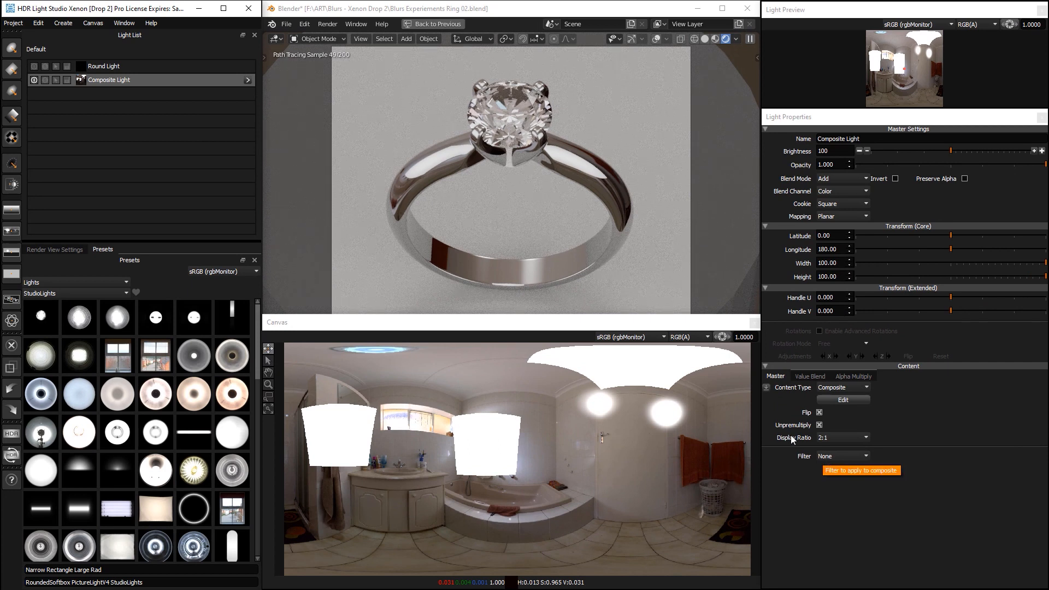
Step: Set the Composite Light's filter to Diffusion, blurring the environment at 3 percent
{"action": "left_click", "coordinate": [841, 456]}
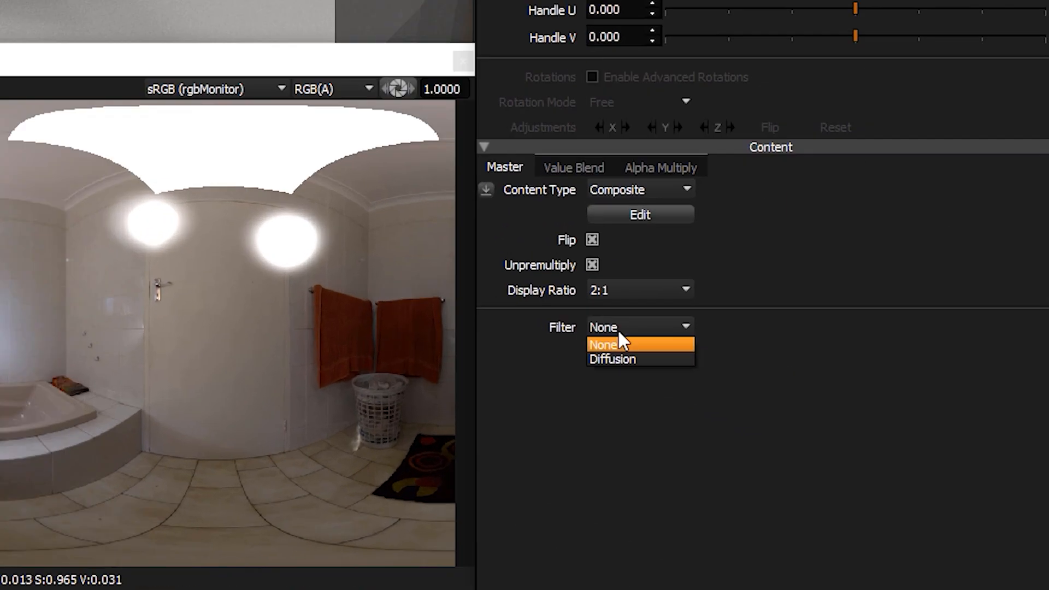
{"action": "left_click", "coordinate": [619, 344]}
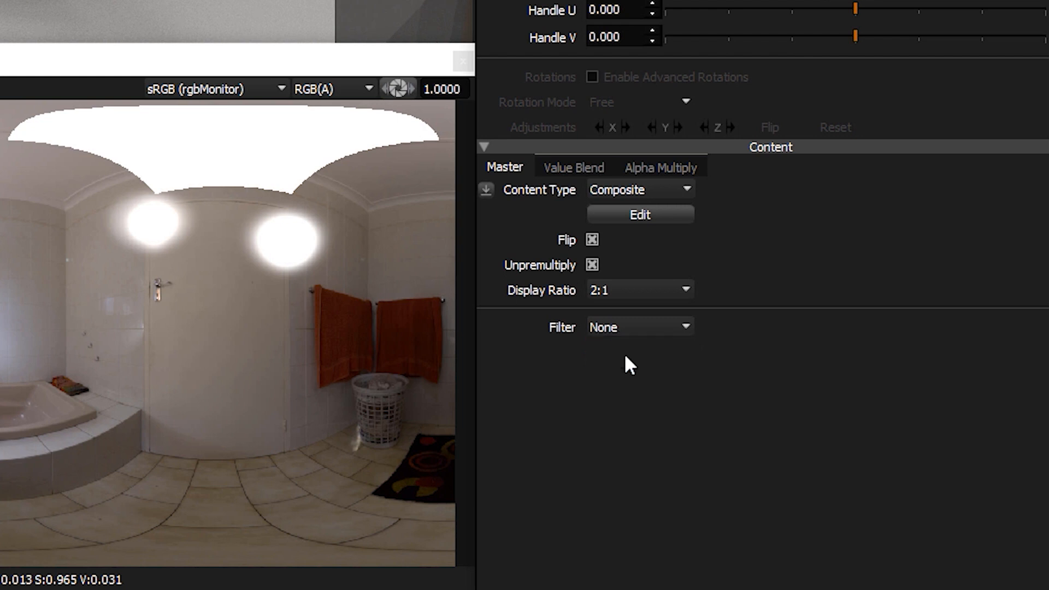
{"action": "left_click", "coordinate": [639, 327]}
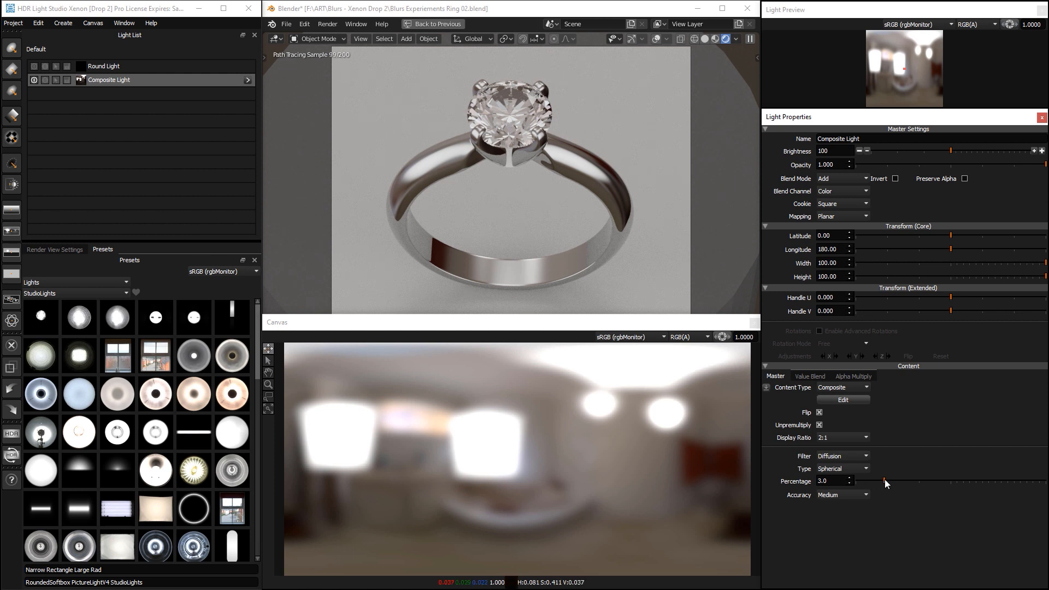
Step: Raise the Diffusion Percentage in three increments for a stronger environment blur
{"action": "left_click_drag", "start_coordinate": [886, 482], "coordinate": [891, 483]}
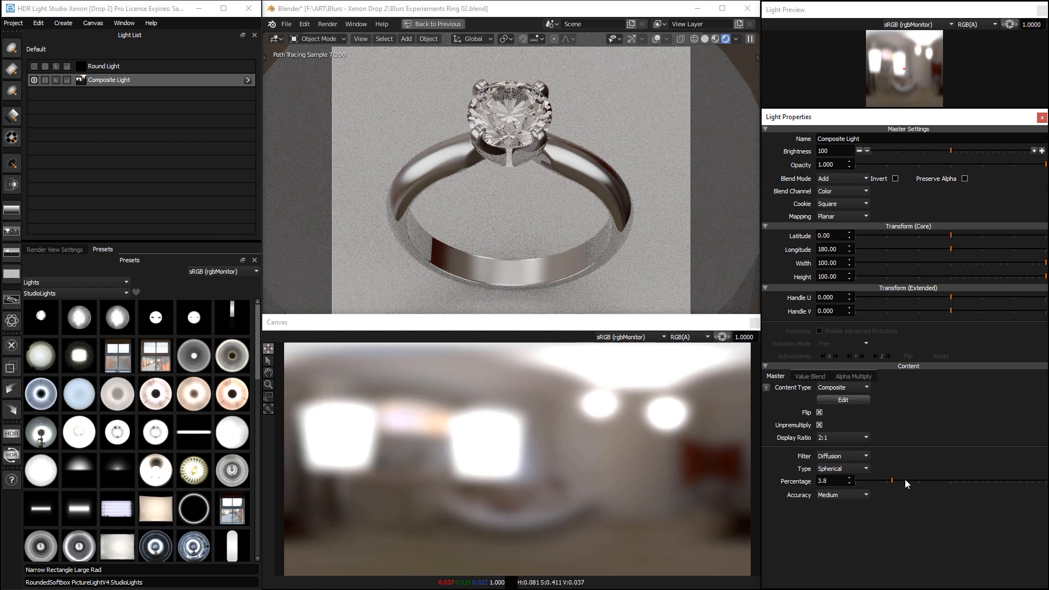
{"action": "left_click_drag", "start_coordinate": [891, 481], "coordinate": [908, 481]}
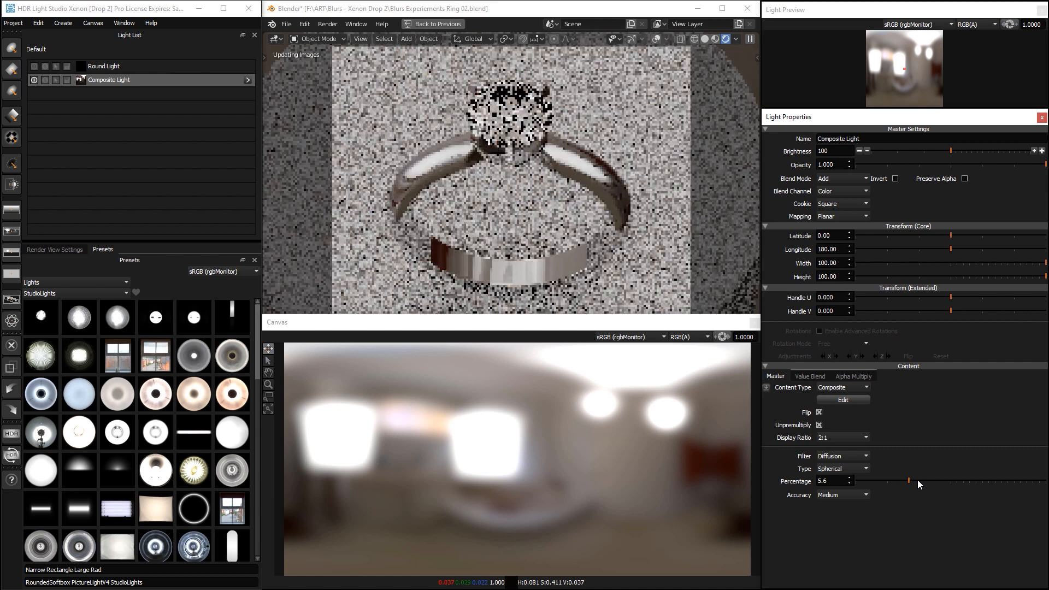
{"action": "left_click_drag", "start_coordinate": [908, 480], "coordinate": [918, 480]}
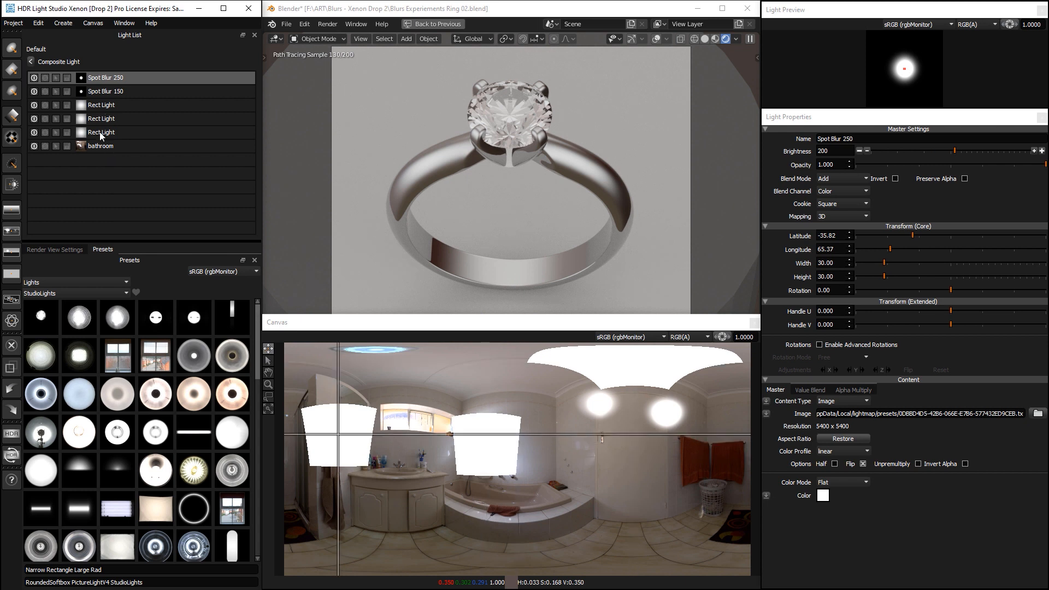
Step: Color the last Rect Light inside the composite red, giving the ring a red reflection
{"action": "left_click", "coordinate": [101, 133]}
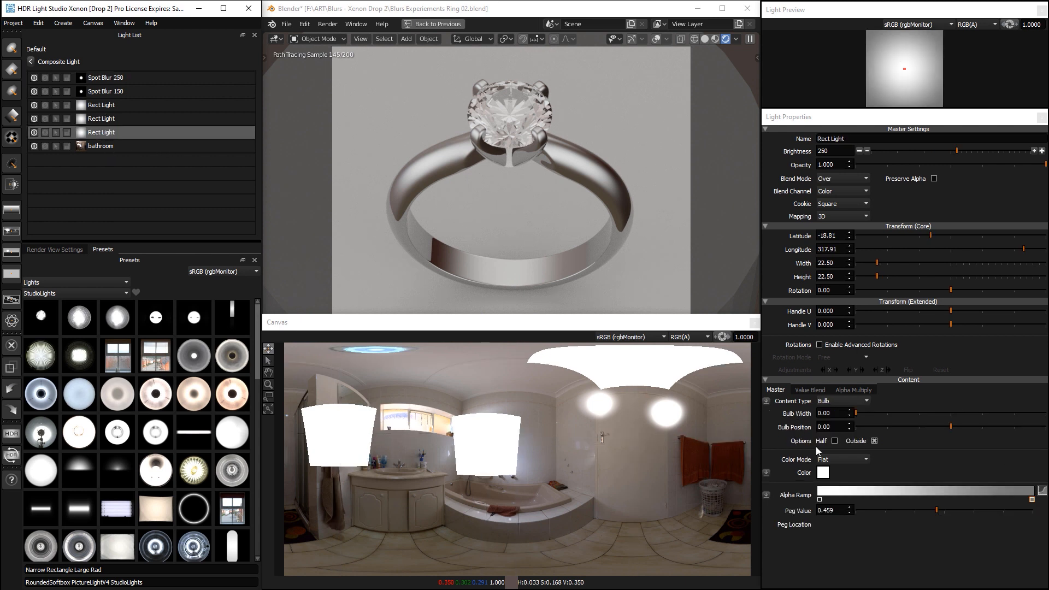
{"action": "left_click", "coordinate": [823, 472]}
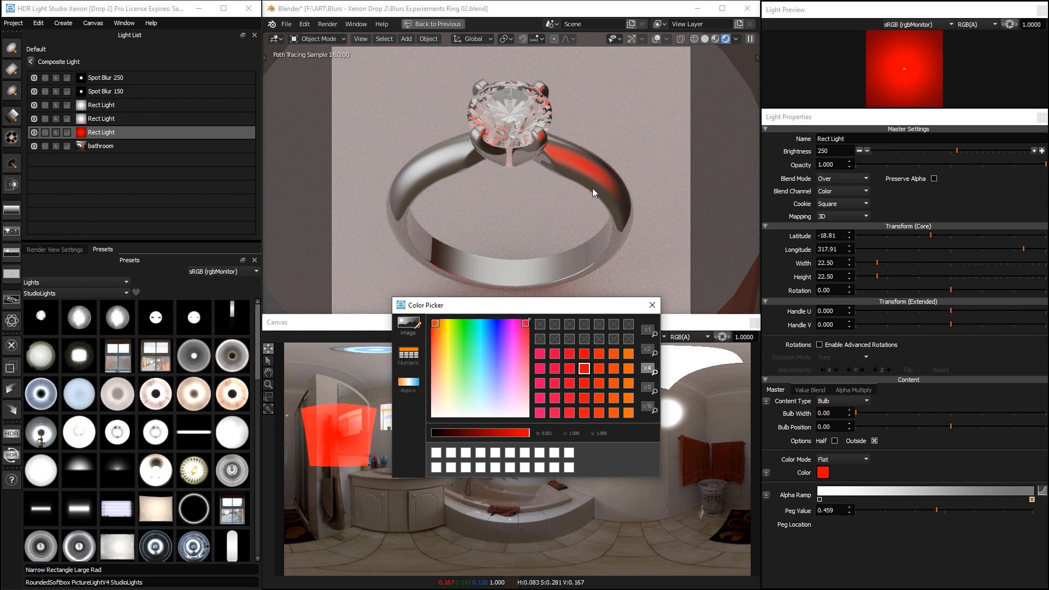
{"action": "mouse_move", "coordinate": [549, 157]}
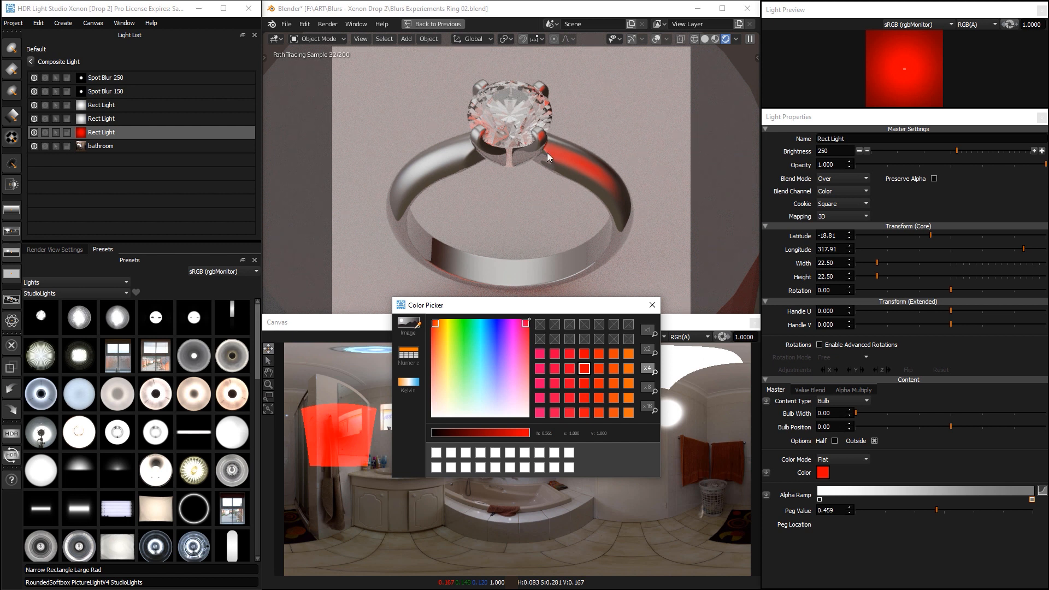
{"action": "mouse_move", "coordinate": [567, 124]}
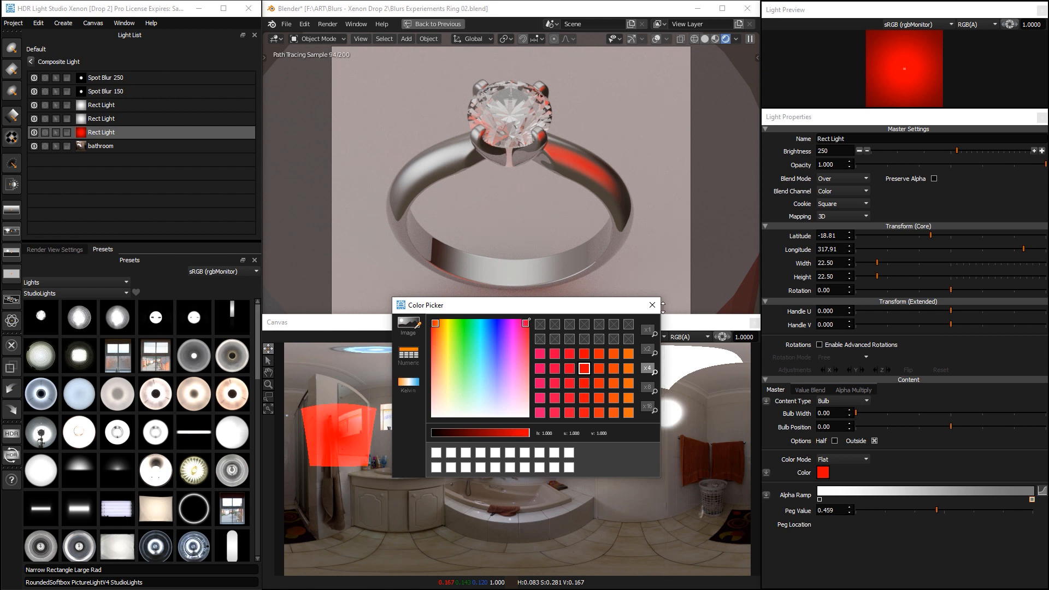
{"action": "left_click", "coordinate": [651, 305]}
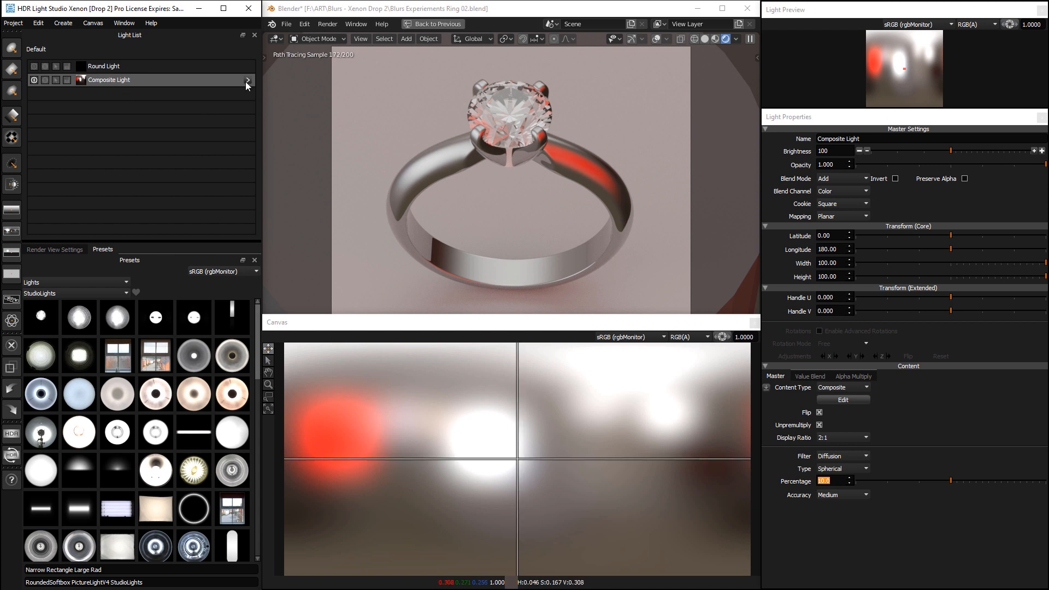
Step: Enter the Composite Light from its row in the Light List
{"action": "left_click", "coordinate": [246, 82]}
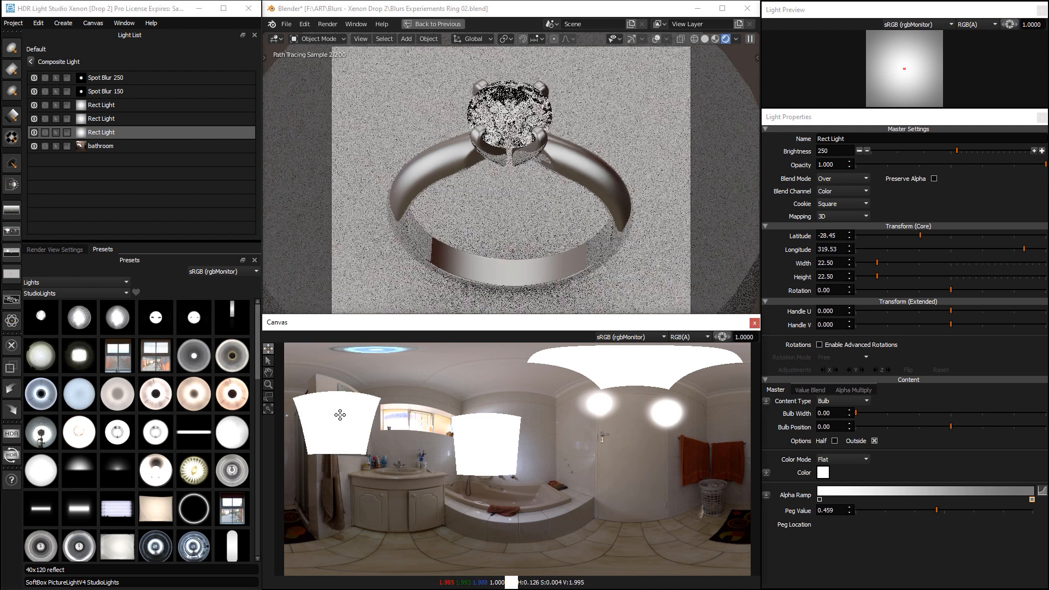
Step: Move the left Rect Light around the bathroom canvas, settling it beside the window
{"action": "left_click_drag", "start_coordinate": [340, 415], "coordinate": [344, 385]}
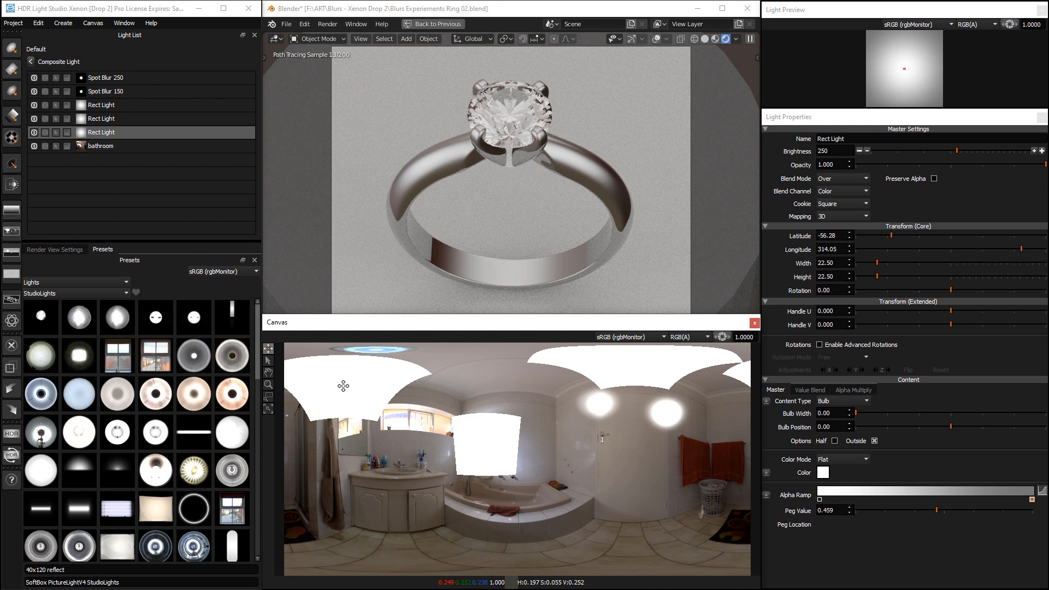
{"action": "left_click_drag", "start_coordinate": [344, 386], "coordinate": [347, 402]}
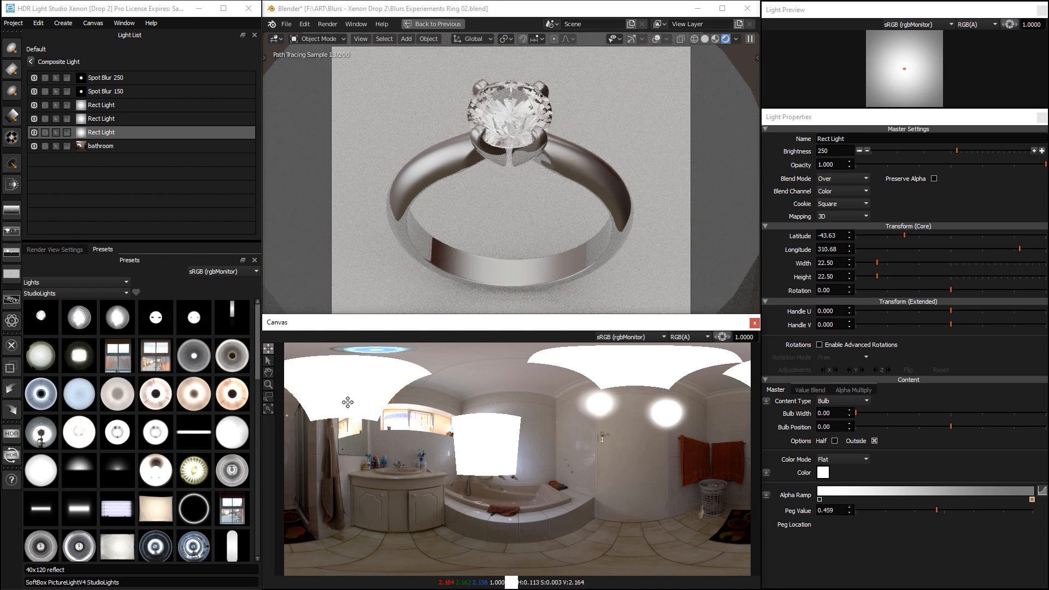
{"action": "left_click_drag", "start_coordinate": [348, 402], "coordinate": [354, 432]}
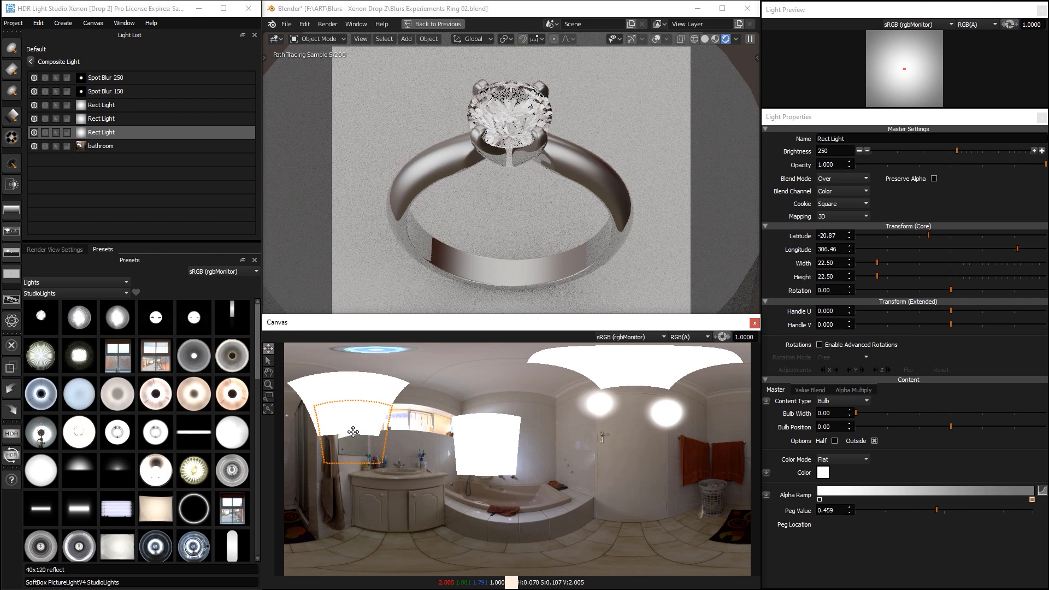
{"action": "left_click_drag", "start_coordinate": [355, 432], "coordinate": [351, 446]}
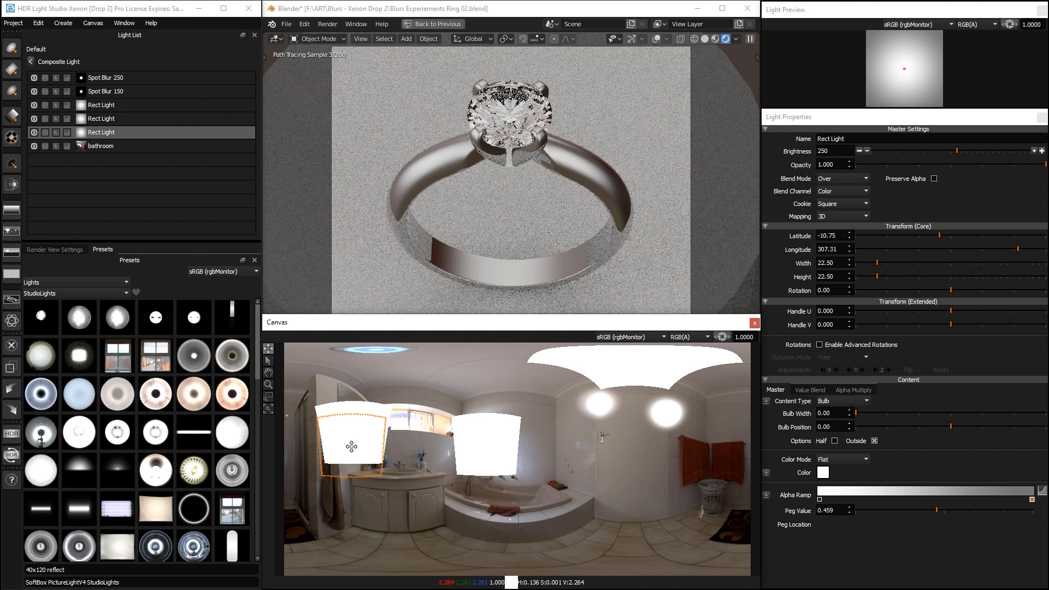
{"action": "left_click_drag", "start_coordinate": [936, 151], "coordinate": [983, 151]}
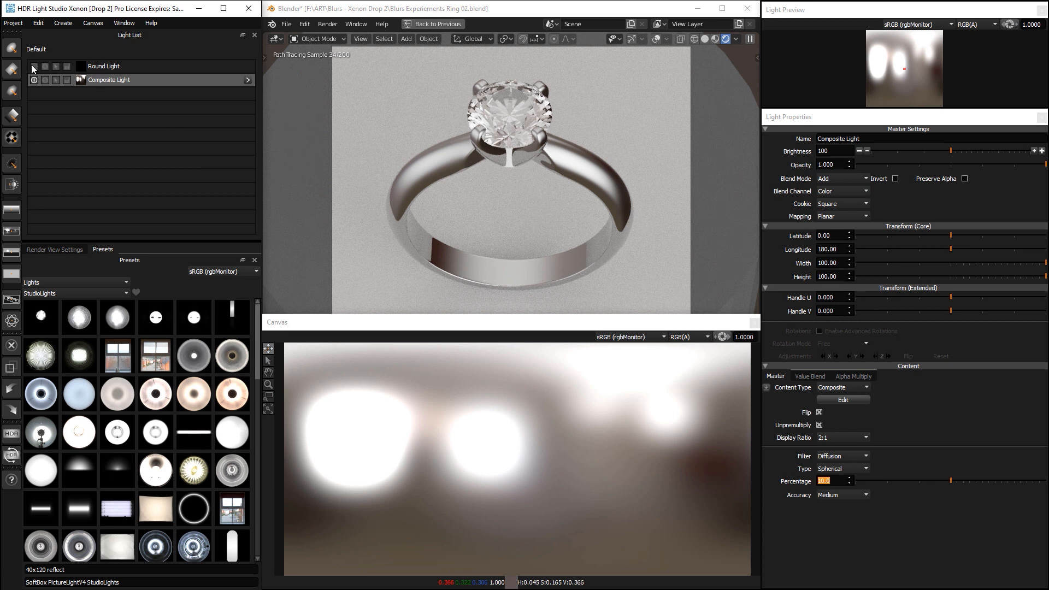
Step: Enable the Round Light and drag it to latitude -90 at the top
{"action": "left_click", "coordinate": [110, 66]}
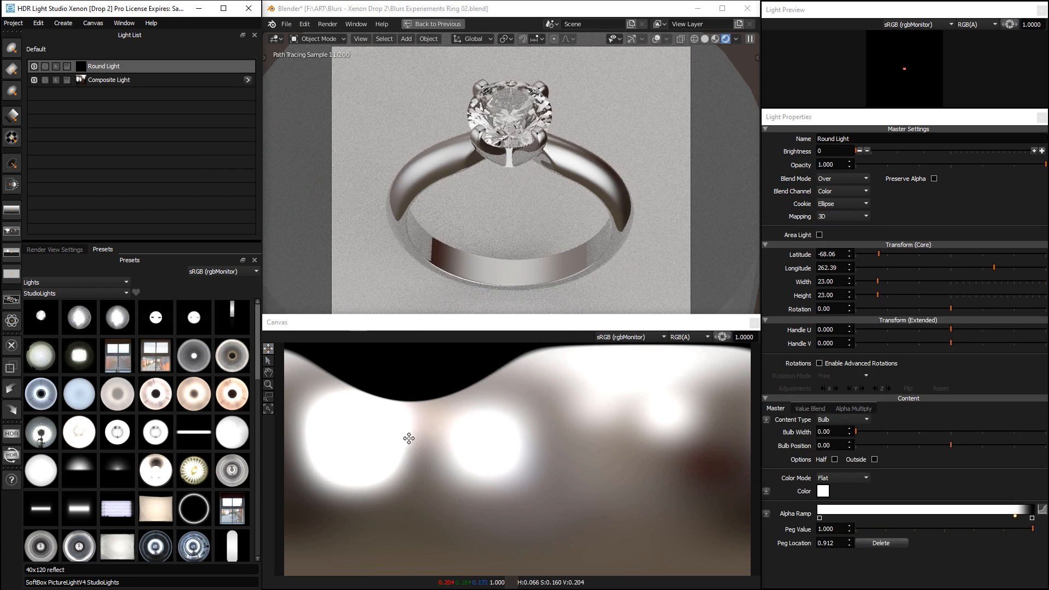
{"action": "left_click_drag", "start_coordinate": [408, 438], "coordinate": [418, 354]}
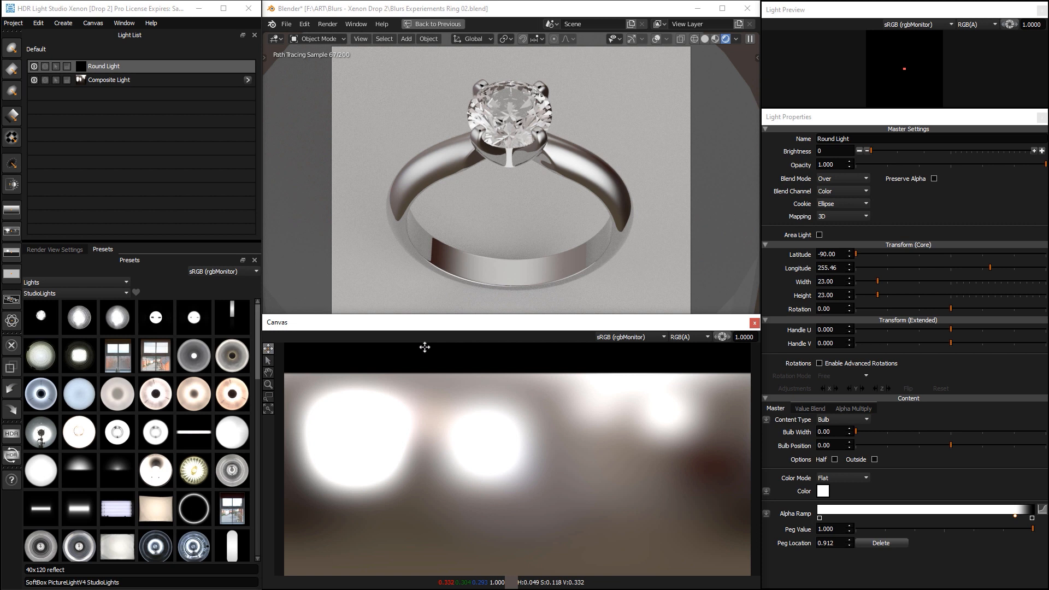
{"action": "mouse_move", "coordinate": [415, 381]}
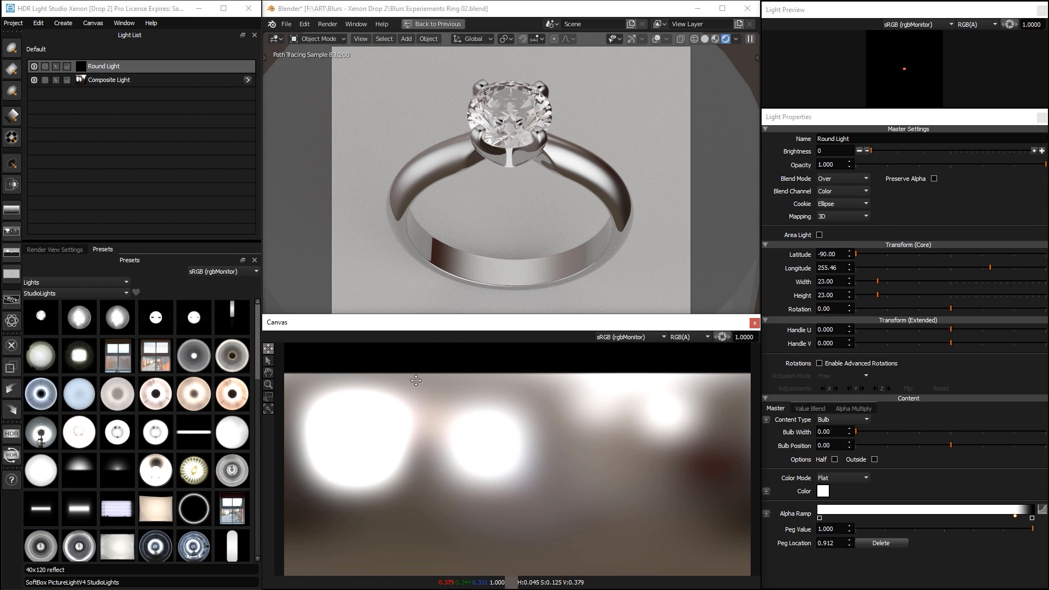